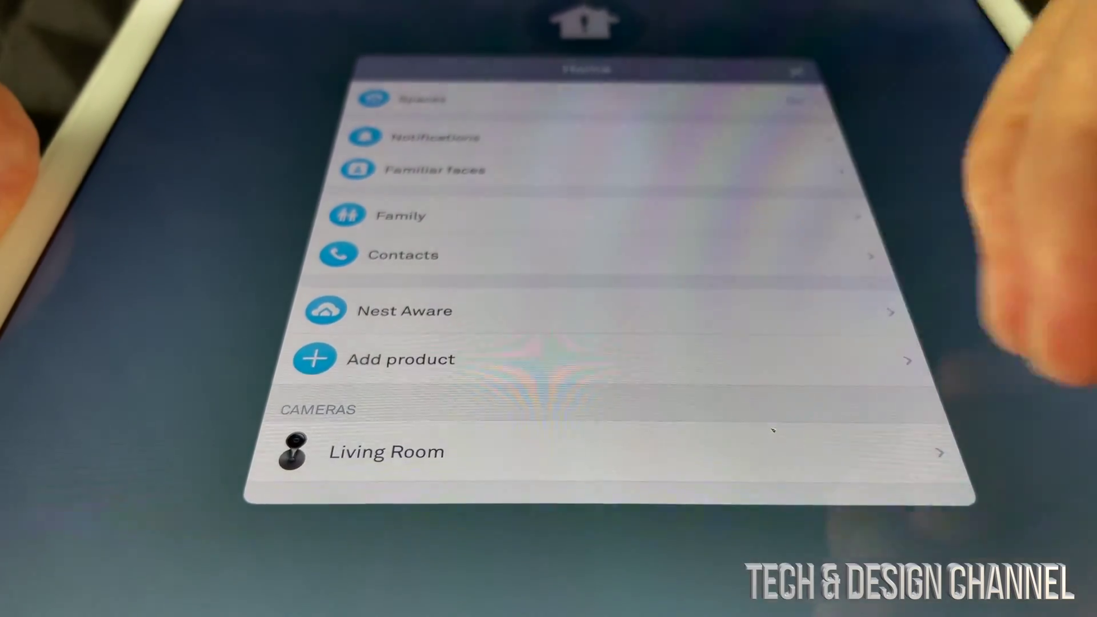
Begin adding a new product to the home from Home settings.
{"action": "left_click", "coordinate": [400, 359]}
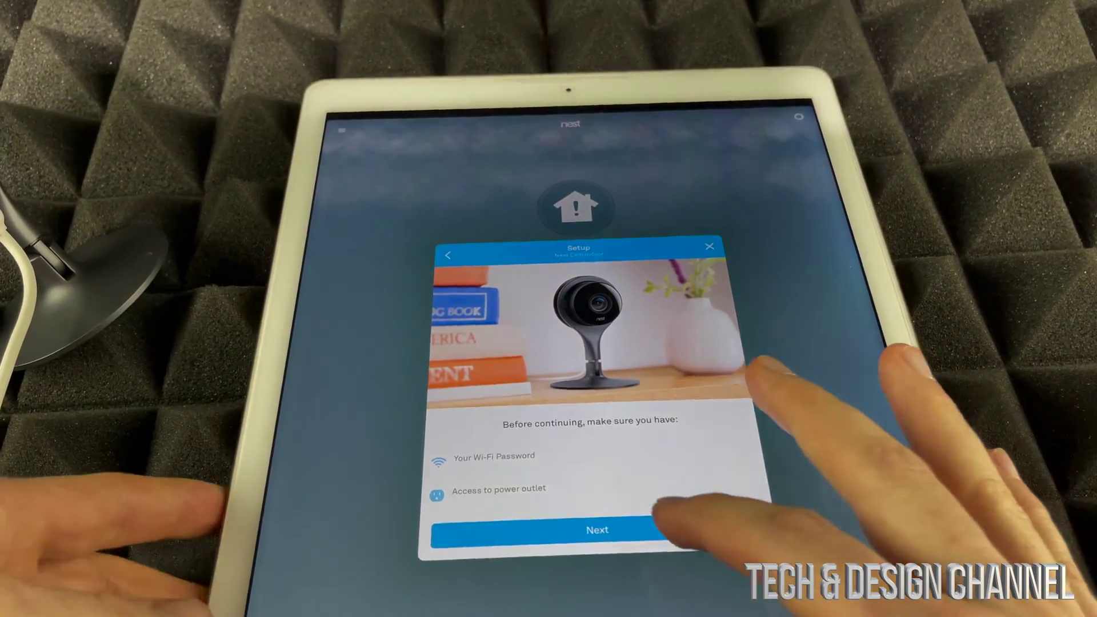
Continue past the checklist, accept the Terms of Service, and confirm the camera is placed and plugged in.
{"action": "left_click", "coordinate": [600, 529]}
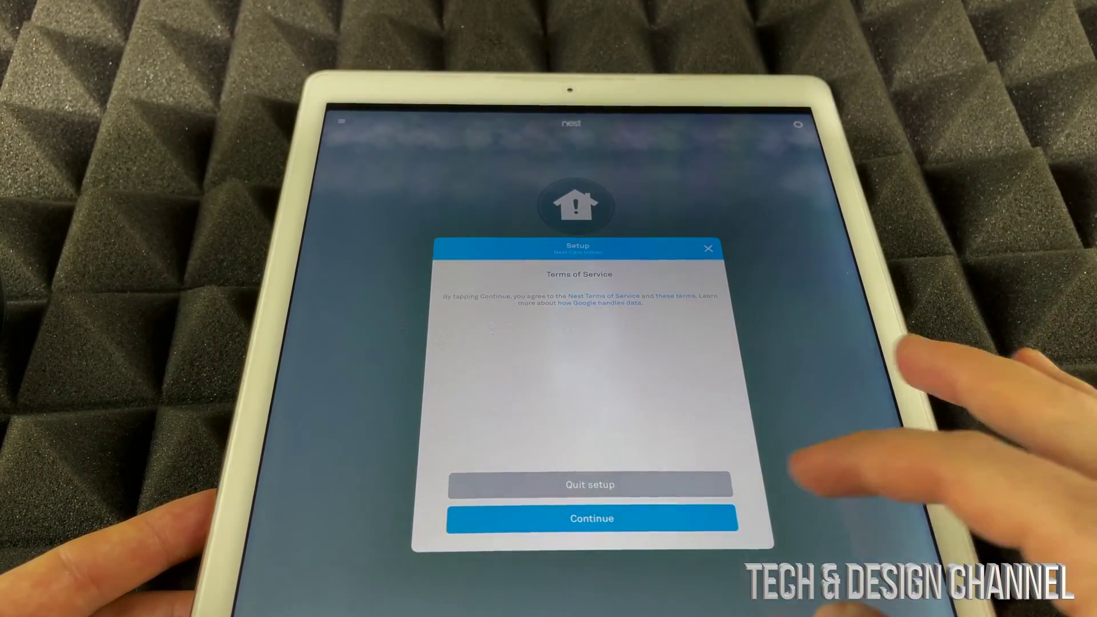
{"action": "left_click", "coordinate": [592, 519]}
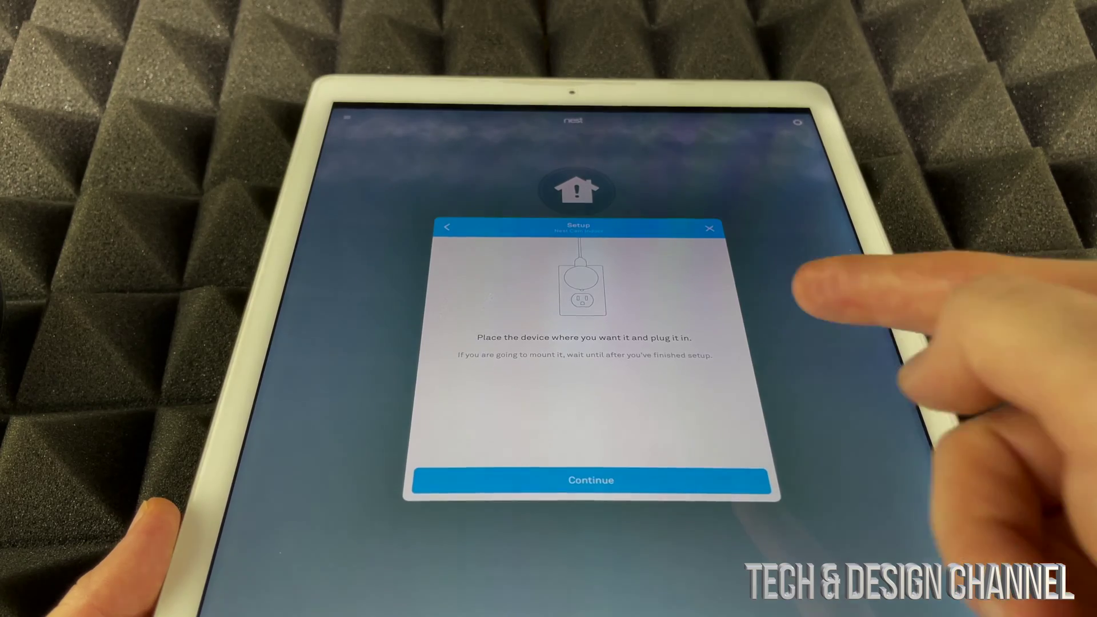
{"action": "left_click", "coordinate": [590, 480]}
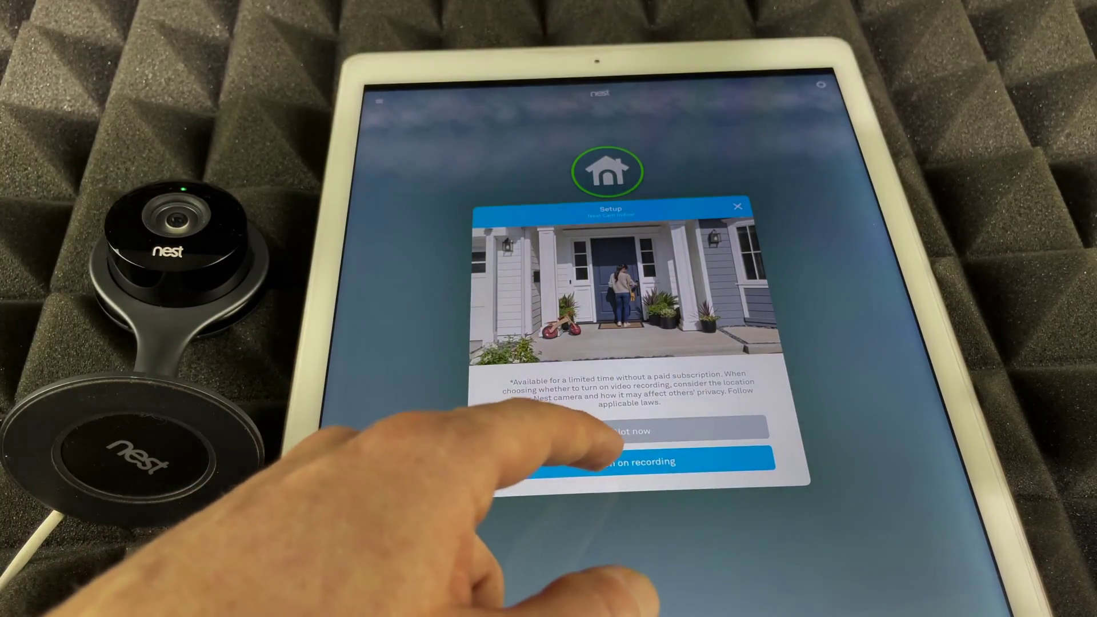
Decline video recording, leave audio recording off, and skip the Google Home app offer.
{"action": "left_click", "coordinate": [637, 462]}
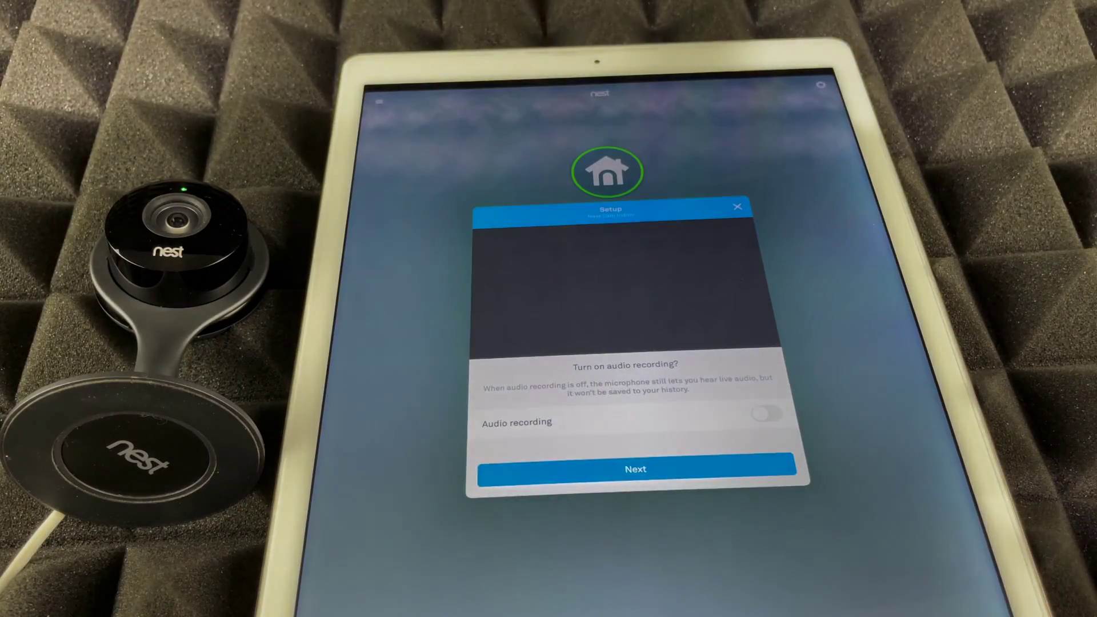
{"action": "left_click", "coordinate": [769, 415]}
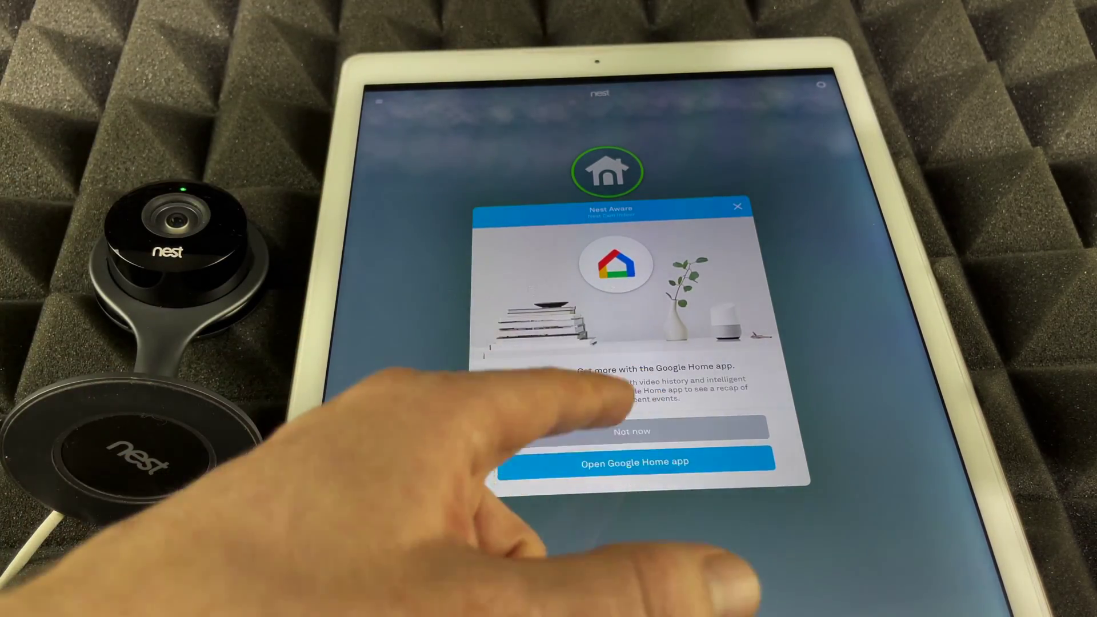
{"action": "left_click", "coordinate": [636, 462]}
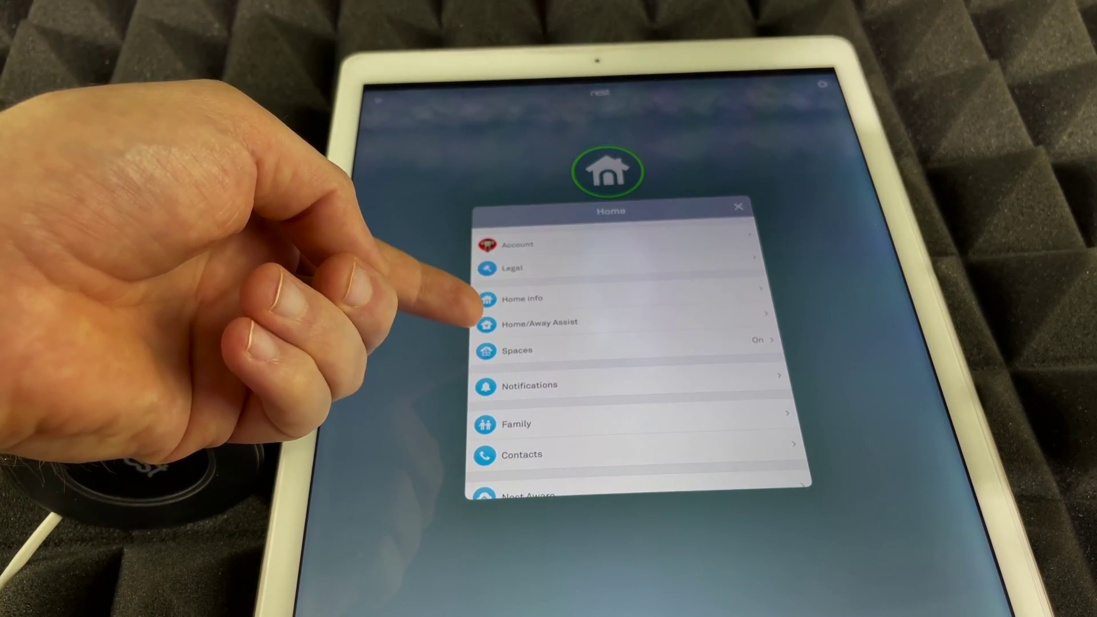
View Home/Away Assist showing the Living Room camera turns off when home.
{"action": "left_click", "coordinate": [539, 323]}
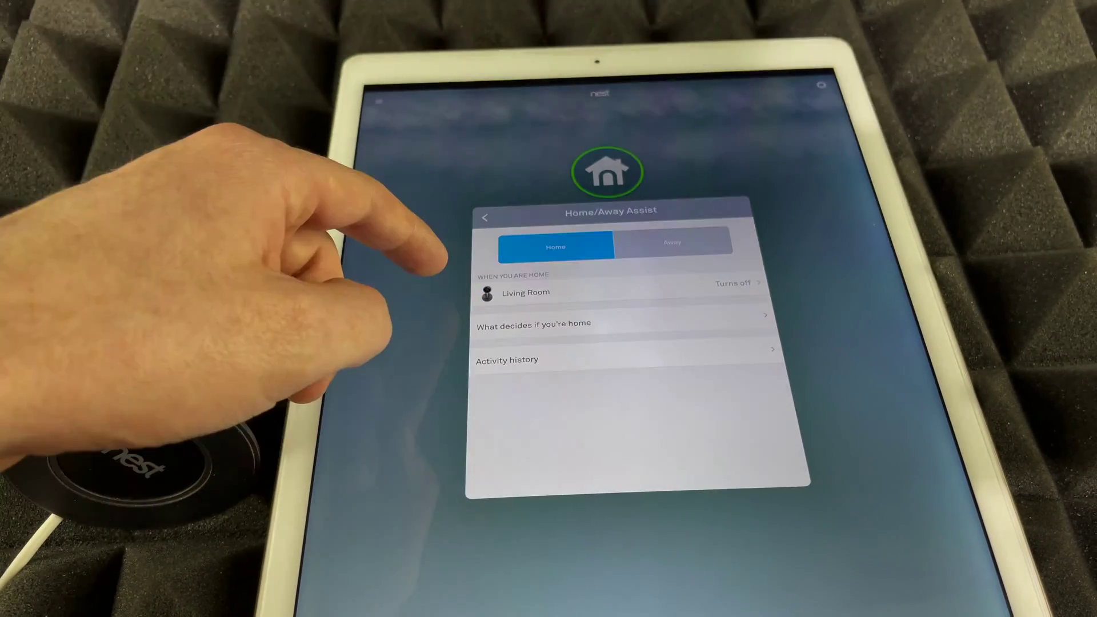